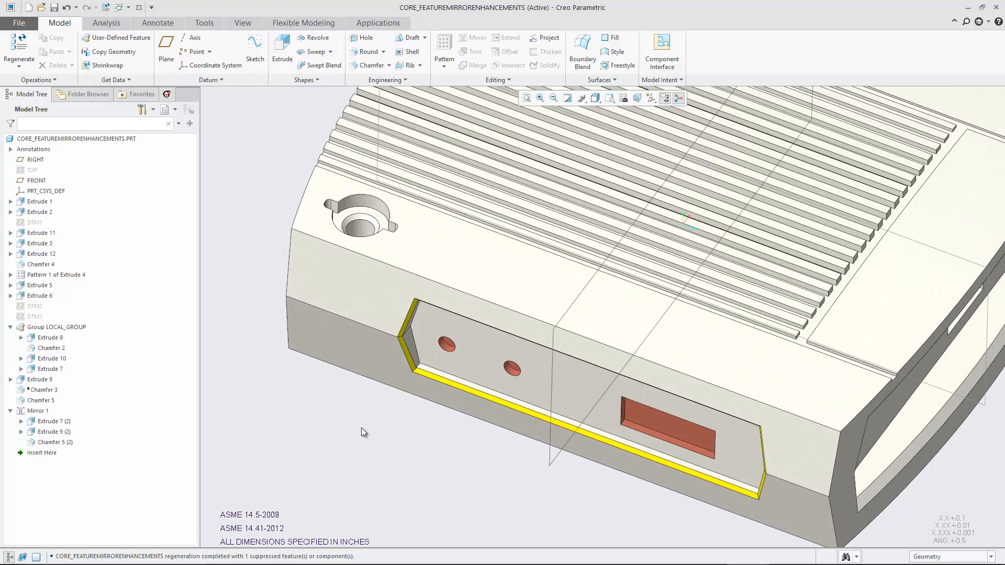
Start a Mirror of Extrude 11 about the FRONT datum plane and bring up collector options
{"action": "left_click", "coordinate": [41, 232]}
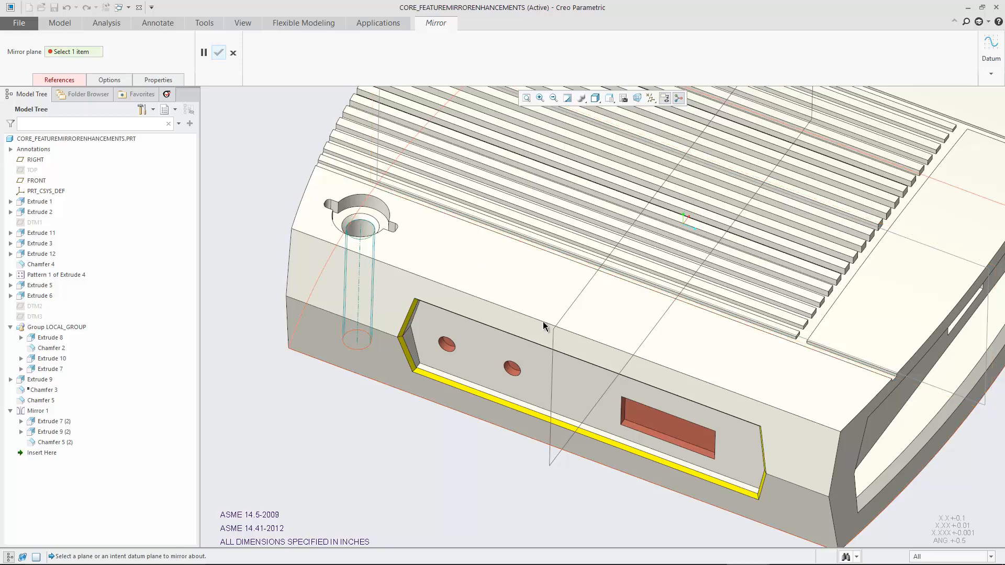
{"action": "left_click", "coordinate": [37, 180]}
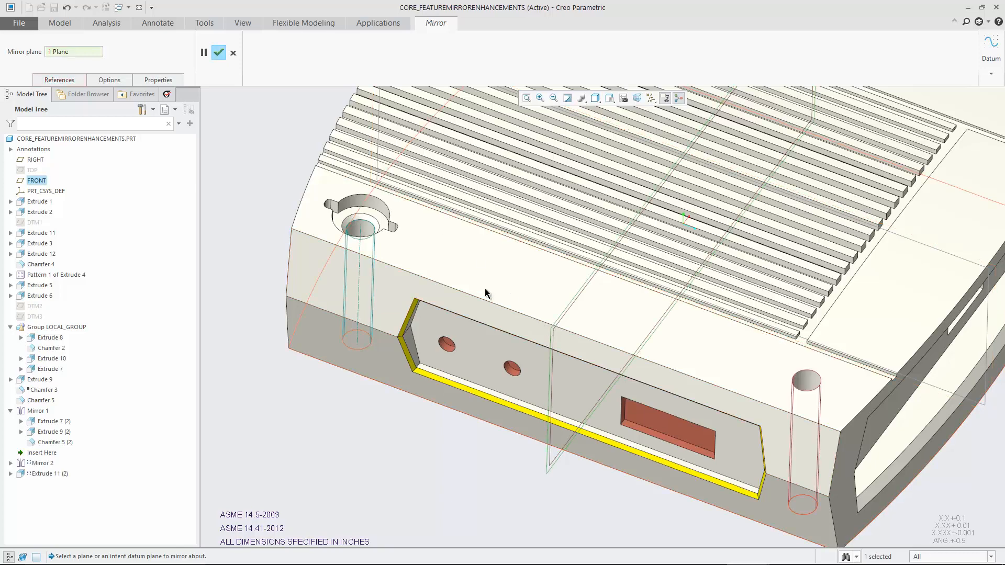
{"action": "right_click", "coordinate": [486, 294]}
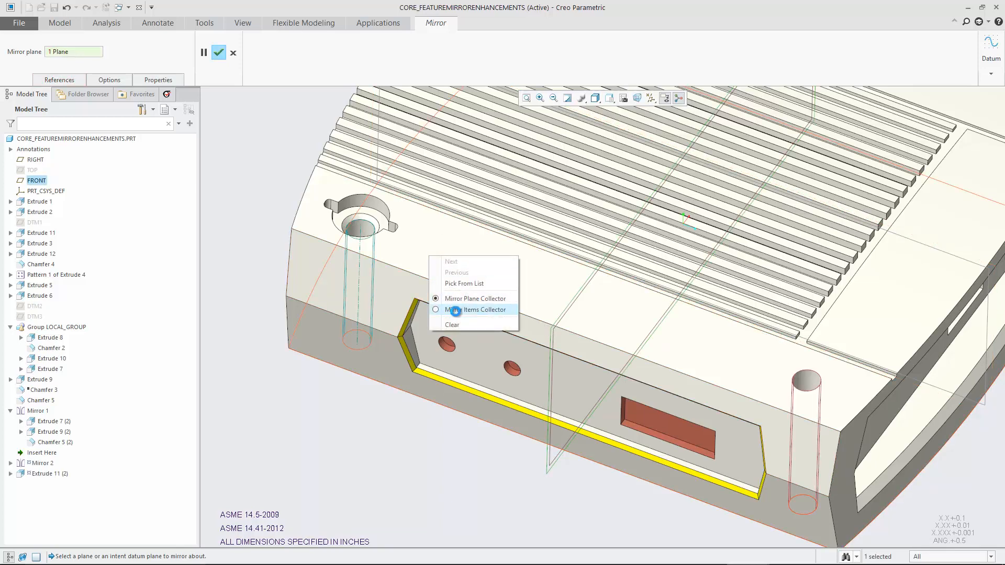
Add Extrude 3, Extrude 12 and Chamfer 4 to the mirror set and complete Mirror 2
{"action": "left_click", "coordinate": [476, 309]}
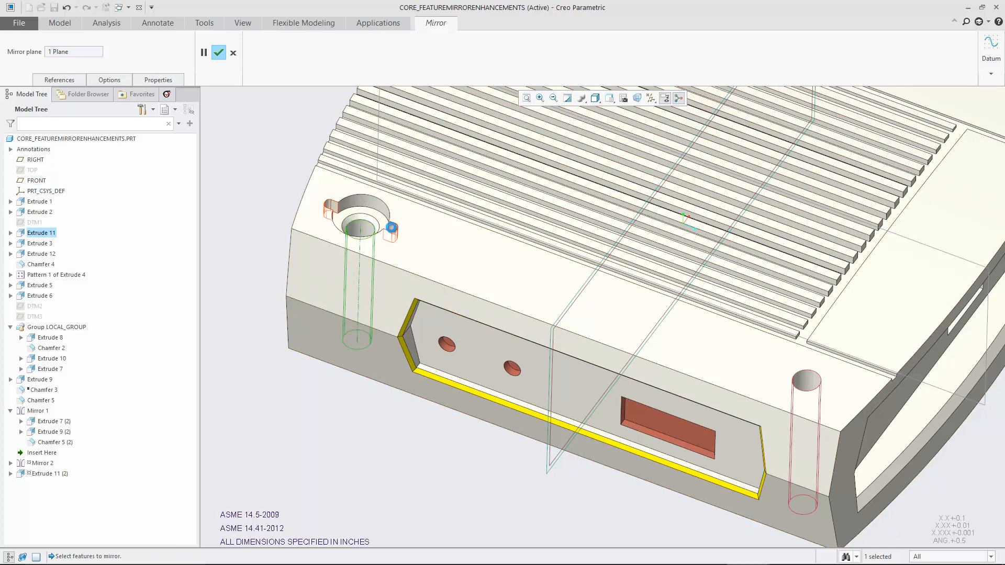
{"action": "left_click", "coordinate": [40, 253]}
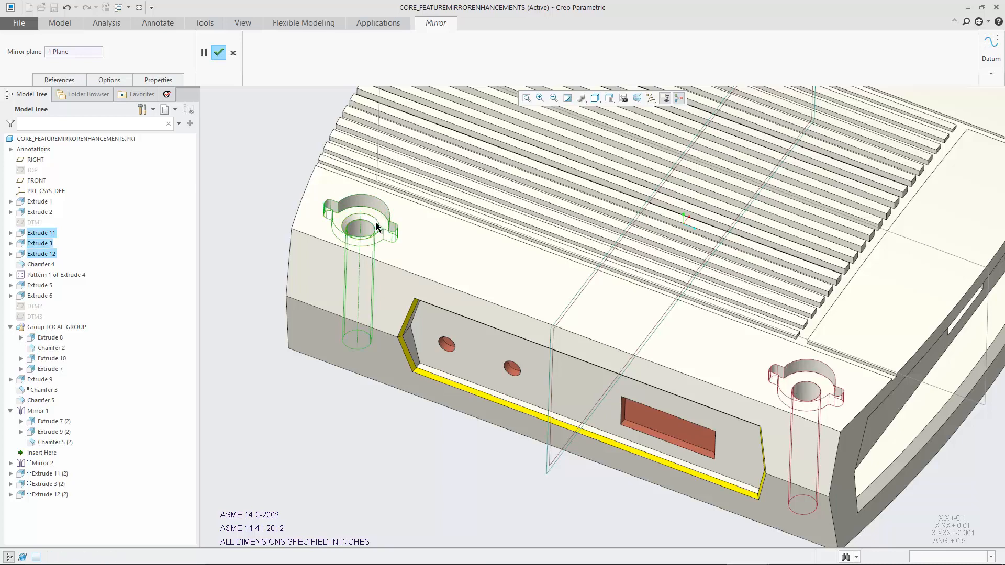
{"action": "left_click", "coordinate": [41, 264]}
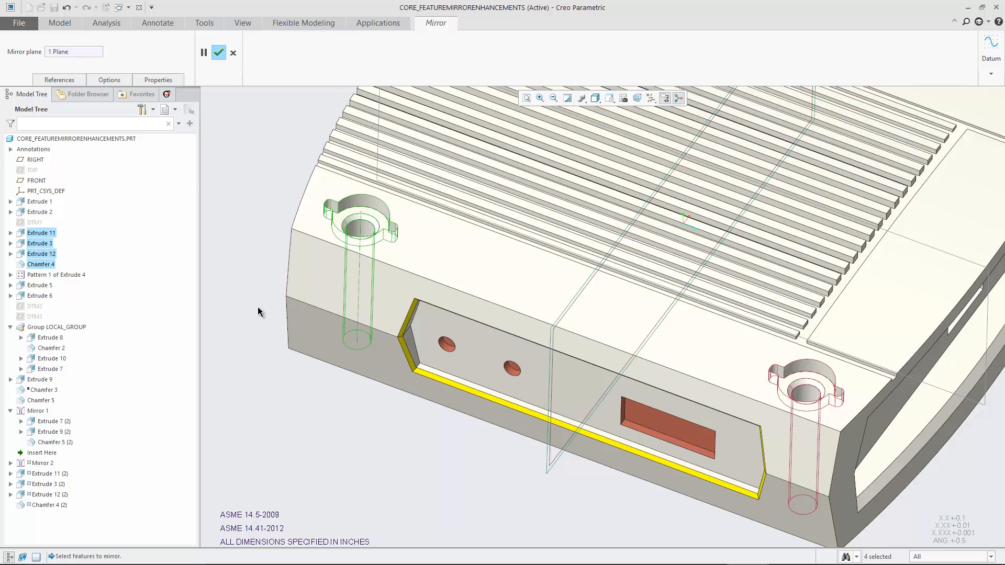
{"action": "left_click", "coordinate": [220, 52]}
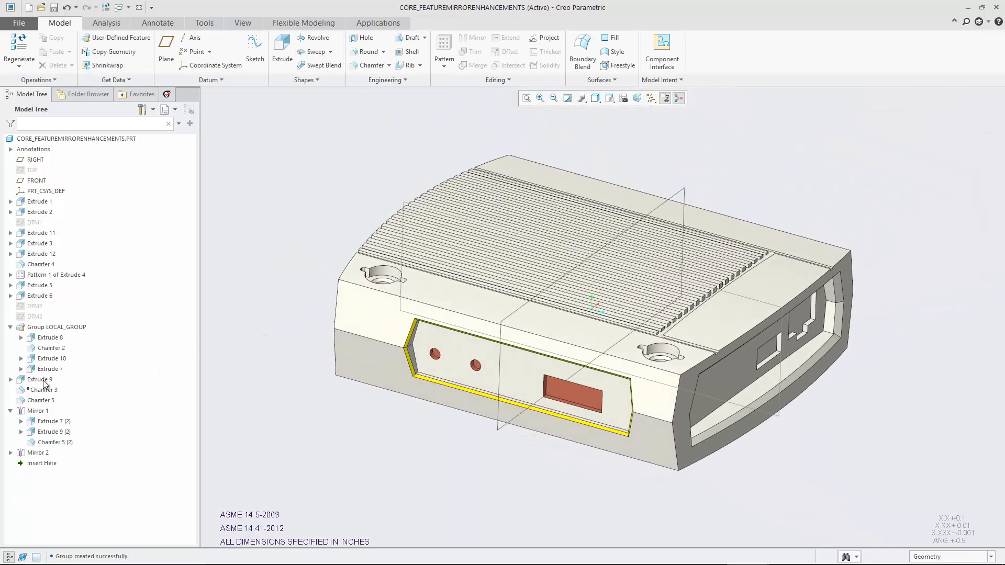
Suppress Chamfer 5, the front panel recess chamfer, confirming the Suppress dialog
{"action": "left_click", "coordinate": [37, 411]}
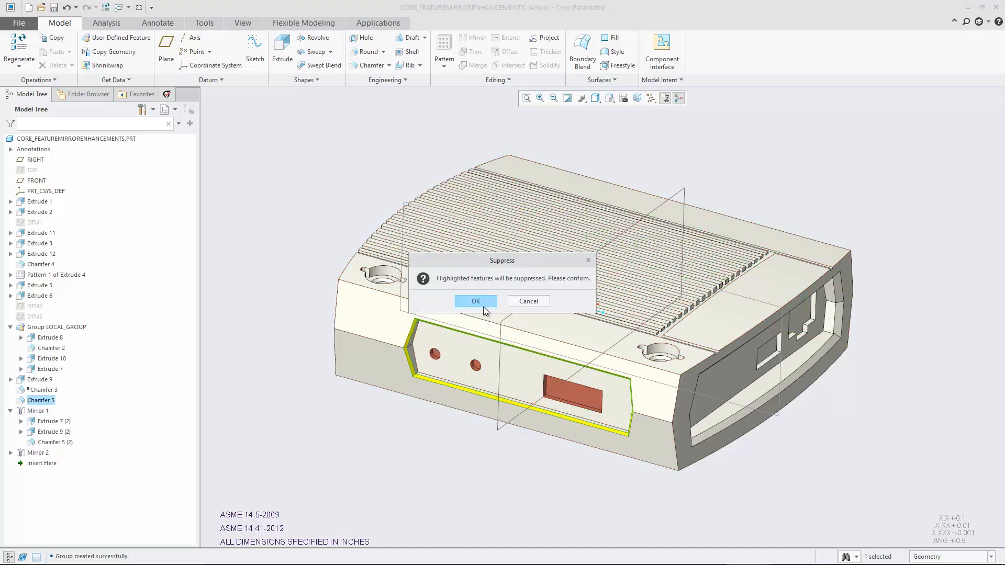
{"action": "left_click", "coordinate": [475, 302]}
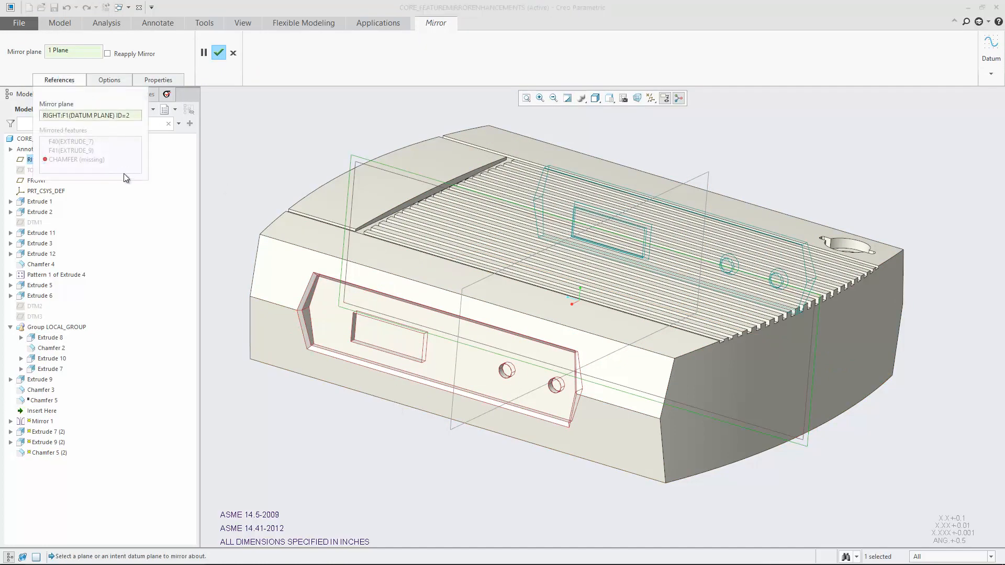
{"action": "mouse_move", "coordinate": [95, 159]}
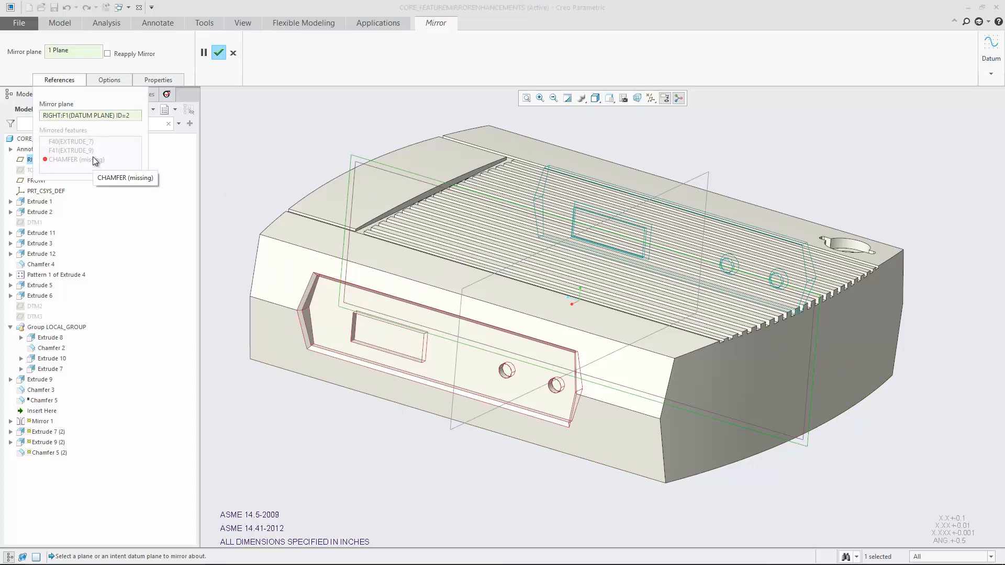
Reapply Mirror 1 and accept removing the missing suppressed chamfer
{"action": "left_click", "coordinate": [108, 54]}
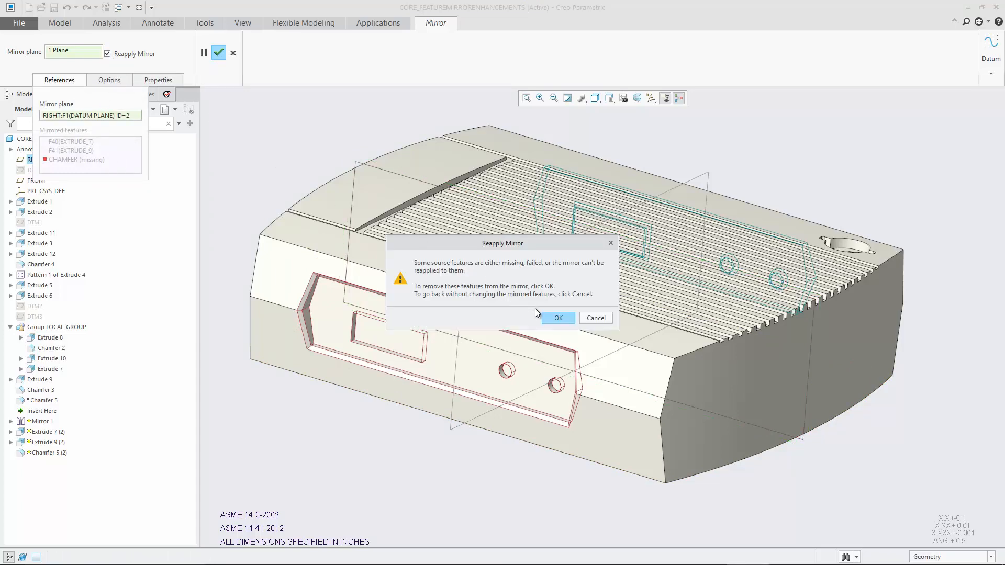
{"action": "left_click", "coordinate": [557, 318]}
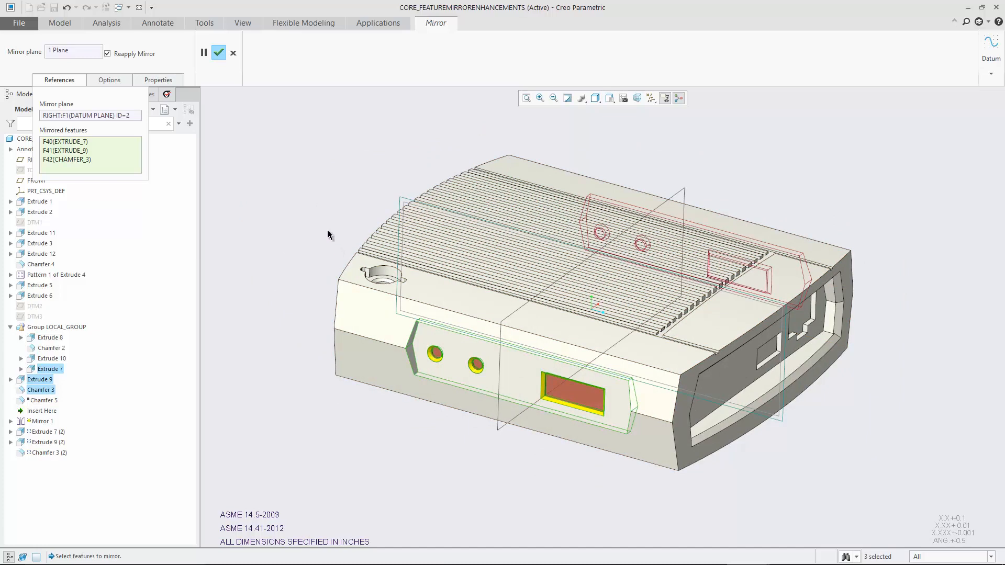
Complete Mirror 1 with Extrude 7, Extrude 9 and Chamfer 3 as its mirrored features
{"action": "left_click", "coordinate": [219, 52]}
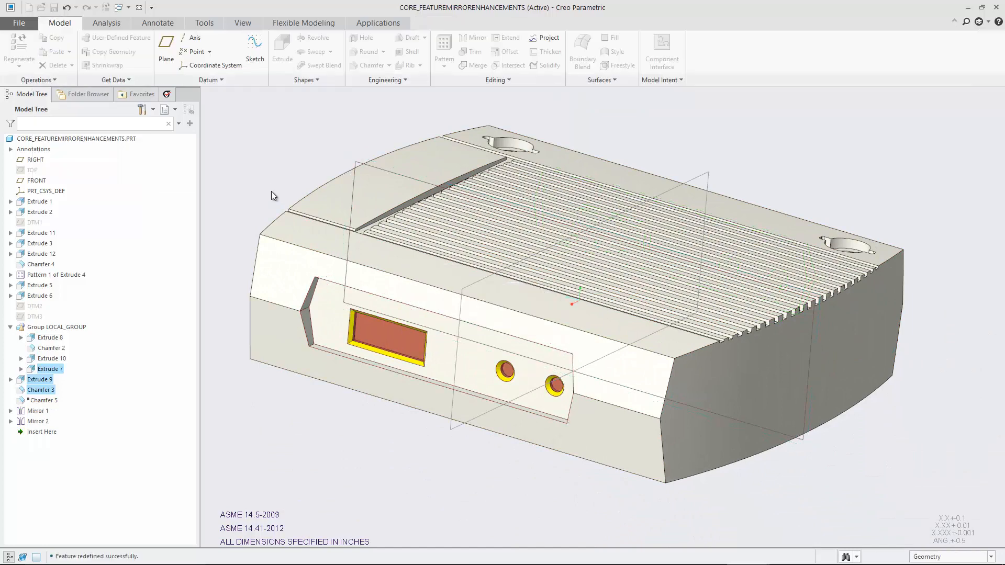